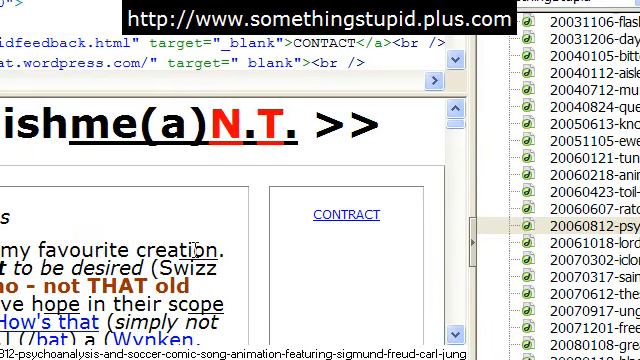
# Scroll down through the index page's latest-update posts to review its content
pyautogui.scroll(-3)
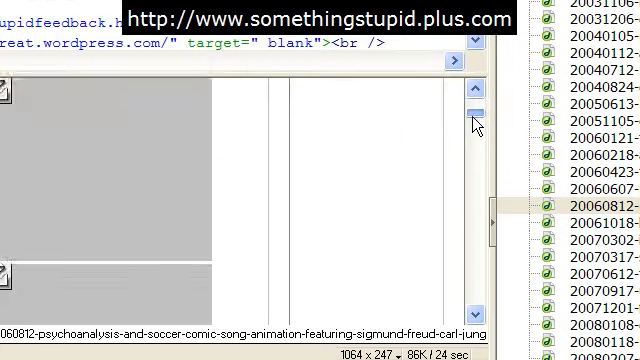
pyautogui.scroll(-3)
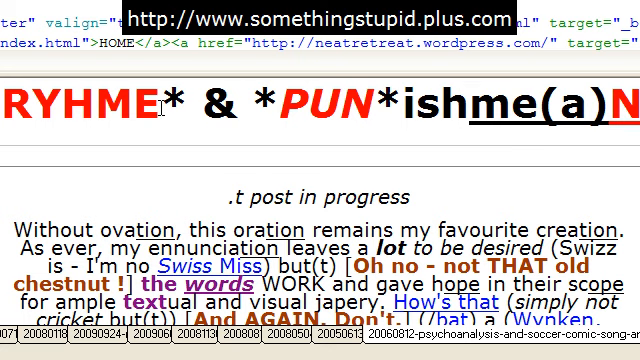
pyautogui.scroll(-3)
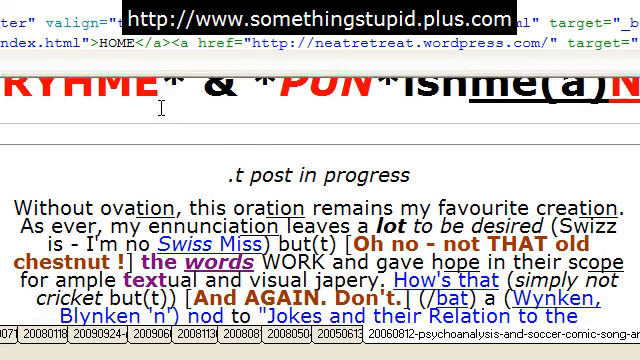
pyautogui.scroll(-3)
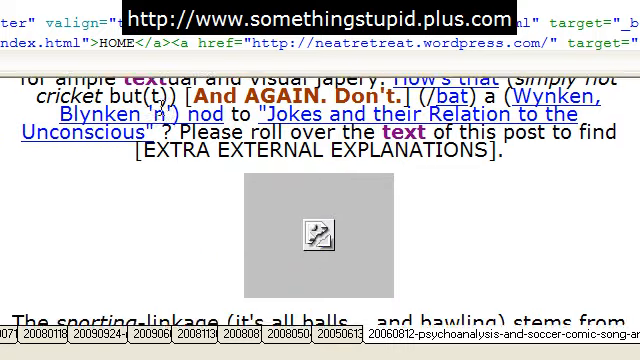
pyautogui.scroll(-3)
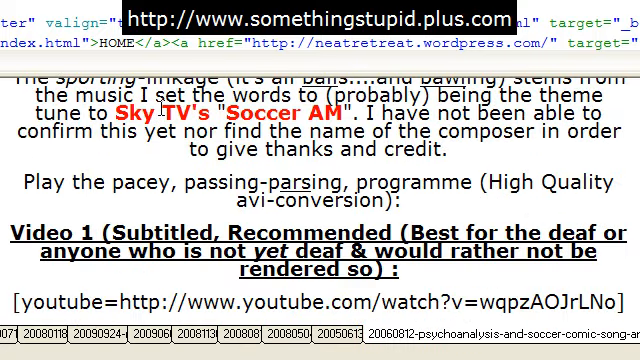
pyautogui.scroll(-3)
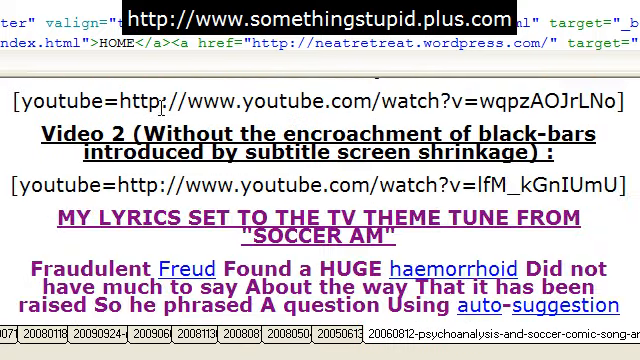
pyautogui.scroll(-3)
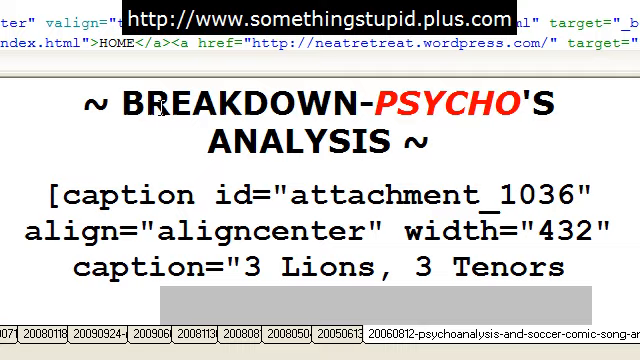
pyautogui.scroll(-3)
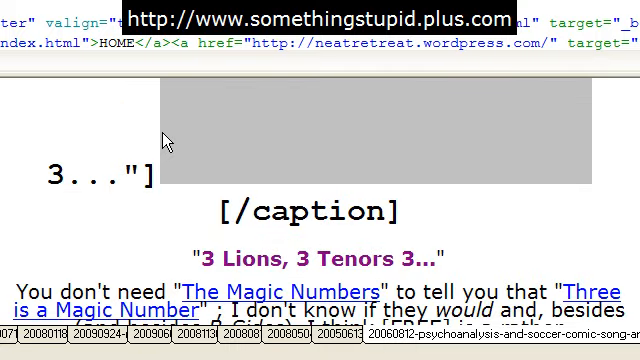
pyautogui.scroll(-3)
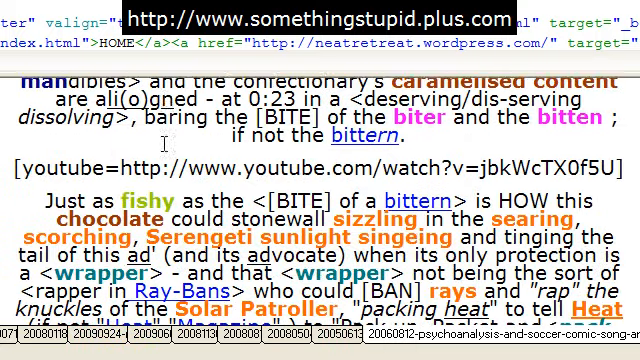
pyautogui.scroll(-3)
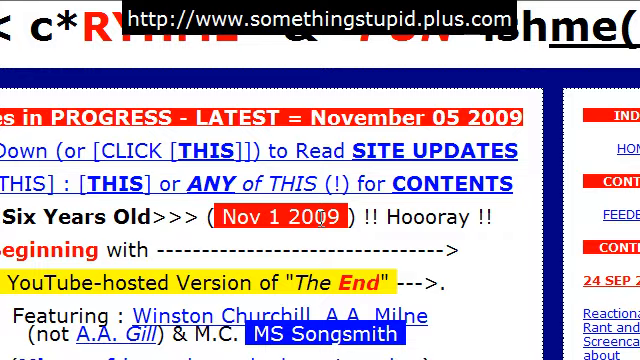
# Insert a 2-column, 100%-wide table with cell padding and spacing of 20
pyautogui.hscroll(3)
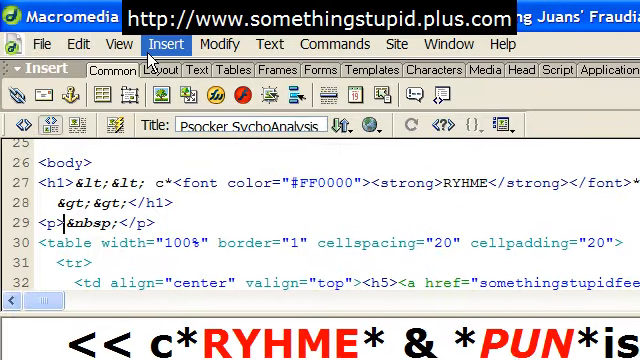
pyautogui.click(164, 44)
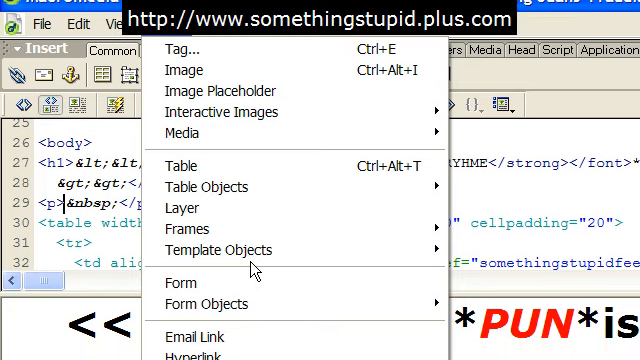
pyautogui.click(182, 164)
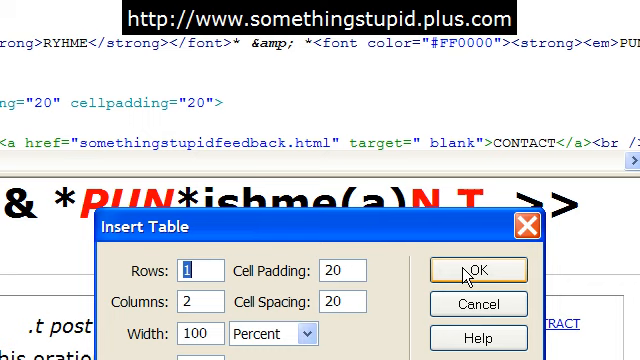
pyautogui.click(476, 270)
pyautogui.write('#FFFFFF')
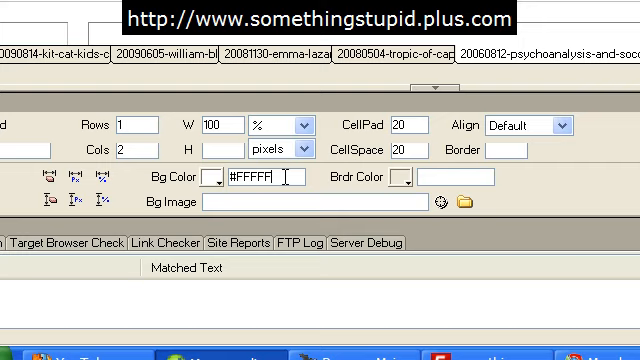
# Replace the table Bg Color with #00008 and start choosing a cell's background colour
pyautogui.click(260, 176)
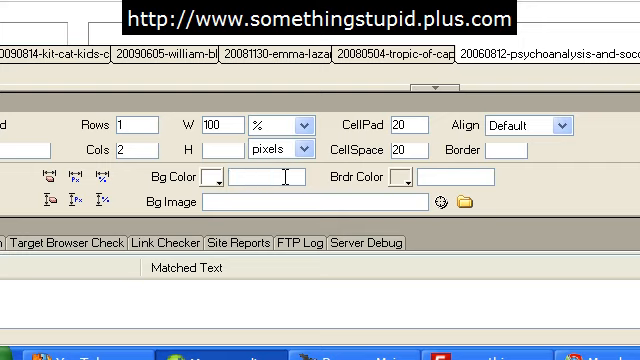
pyautogui.write('#')
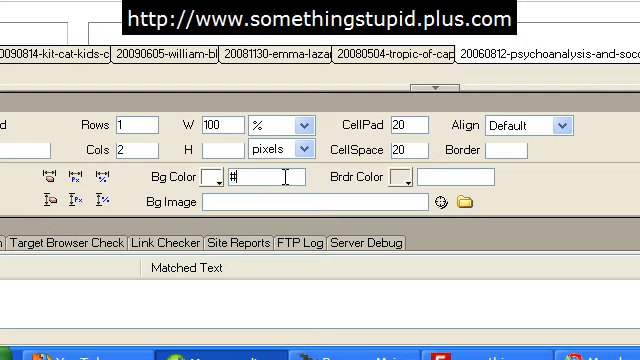
pyautogui.write('00008')
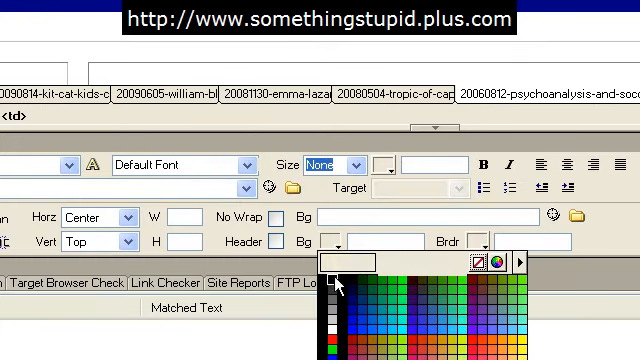
pyautogui.click(332, 294)
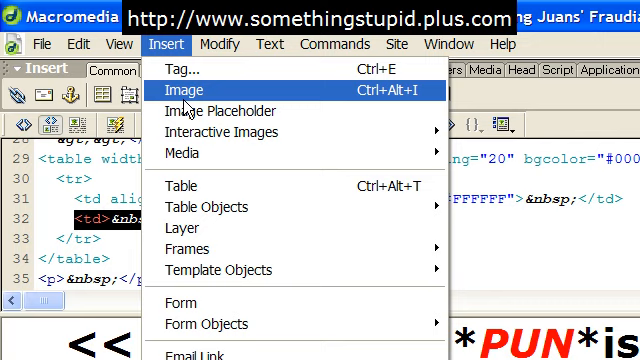
# Choose an Insert item to add to the table layout
pyautogui.click(180, 184)
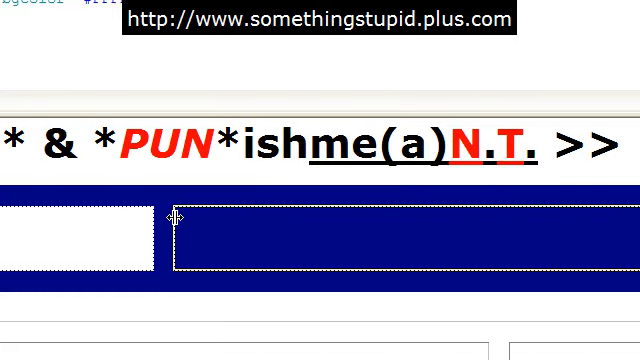
# Split the empty table cell into 2 columns via Table > Split Cell
pyautogui.rightClick(176, 218)
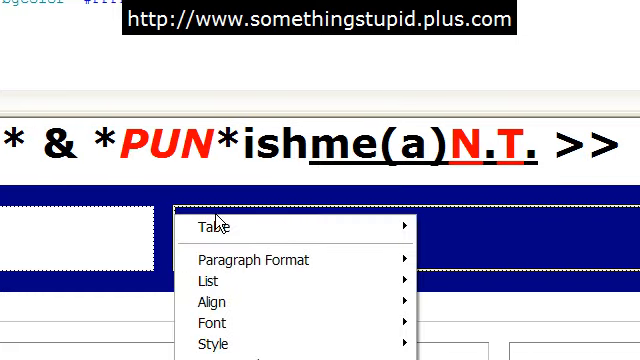
pyautogui.moveTo(220, 228)
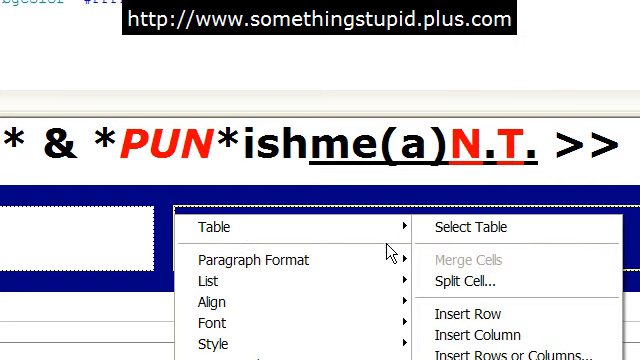
pyautogui.moveTo(470, 258)
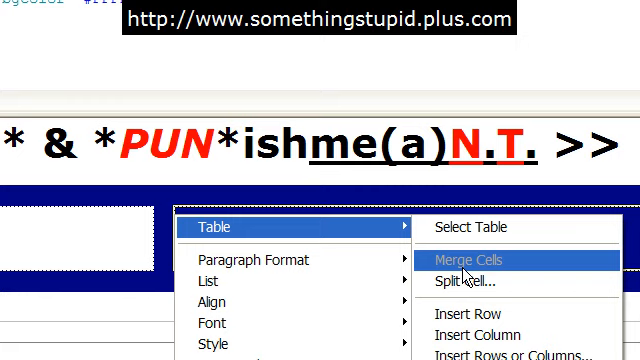
pyautogui.click(472, 278)
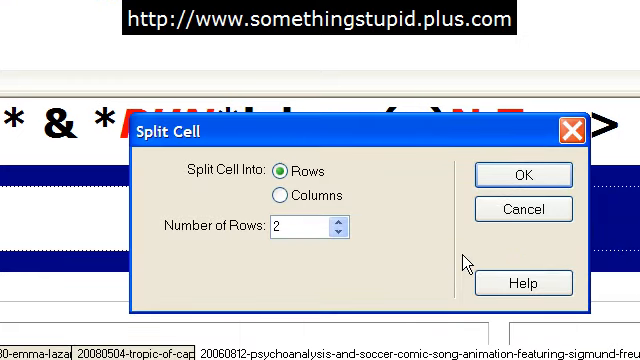
pyautogui.click(280, 196)
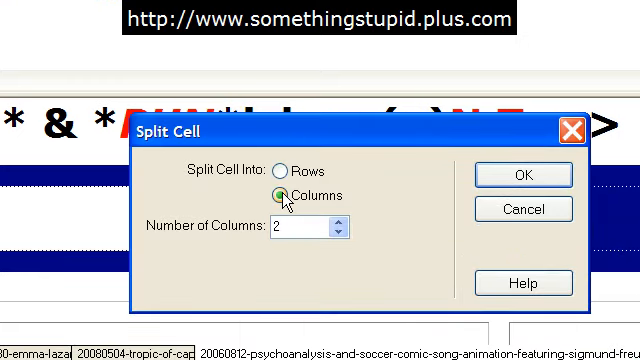
pyautogui.click(520, 176)
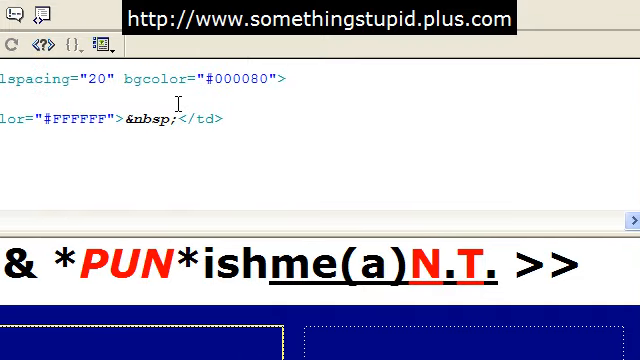
# Set the new cell's width to 100 with a white #FFFFFF background, centred and top-aligned
pyautogui.scroll(-3)
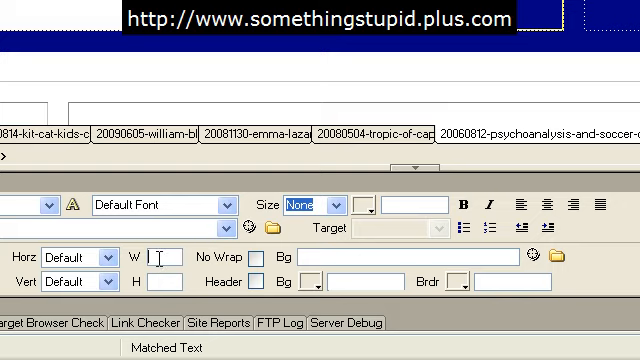
pyautogui.write('100')
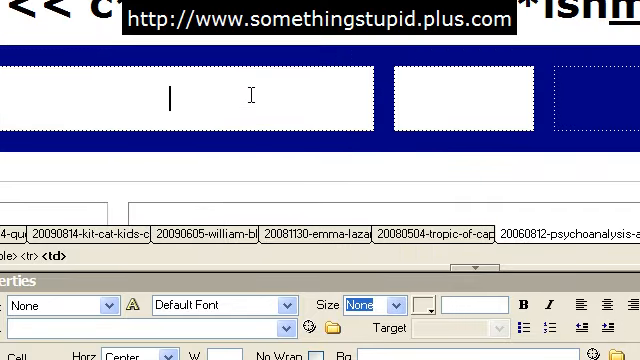
pyautogui.scroll(-3)
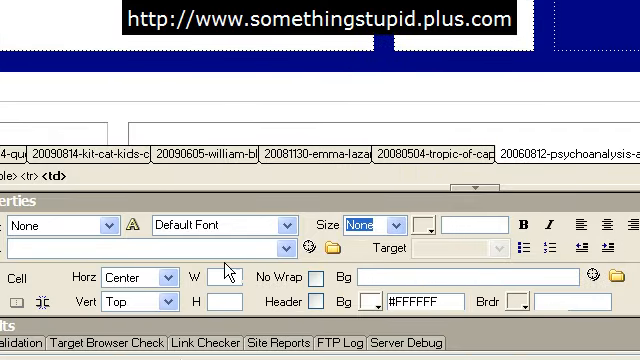
pyautogui.write('6')
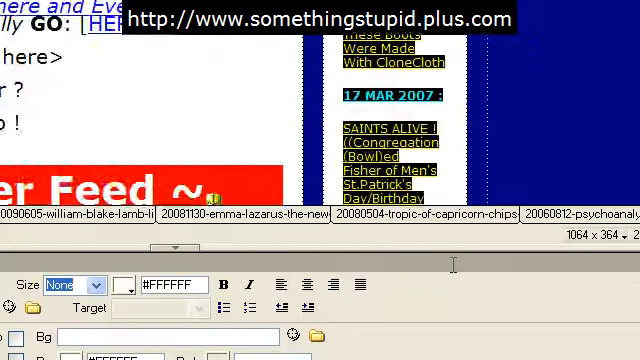
# Switch to the index page and start selecting its COMING SOON content
pyautogui.scroll(-3)
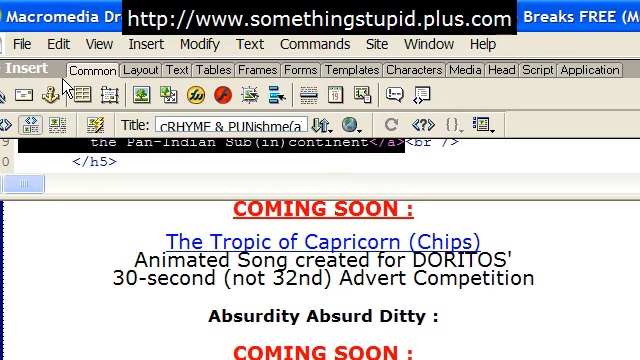
pyautogui.click(64, 44)
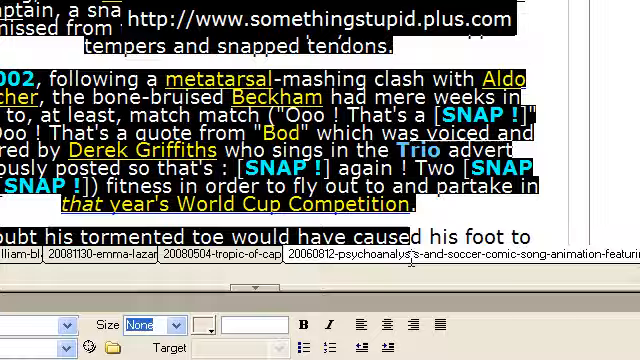
# Scroll through the index page's article text while selecting it for copying
pyautogui.scroll(-3)
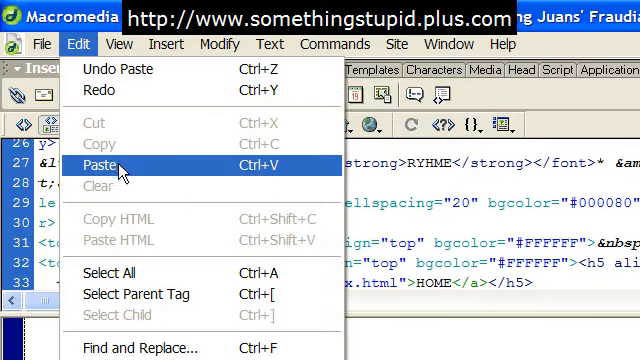
# Paste the copied index article into the blog post table beside the navigation column
pyautogui.click(92, 160)
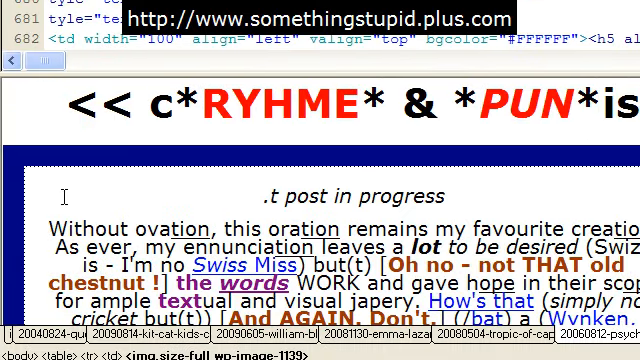
pyautogui.click(38, 44)
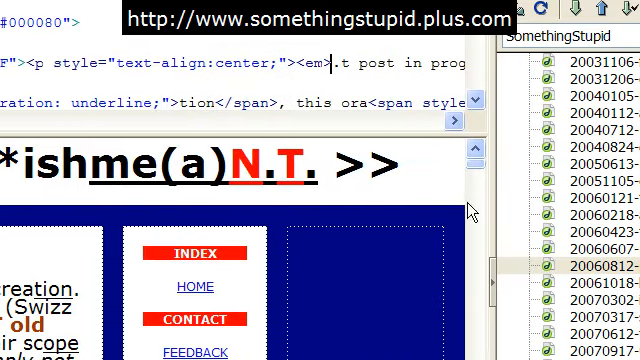
pyautogui.scroll(-3)
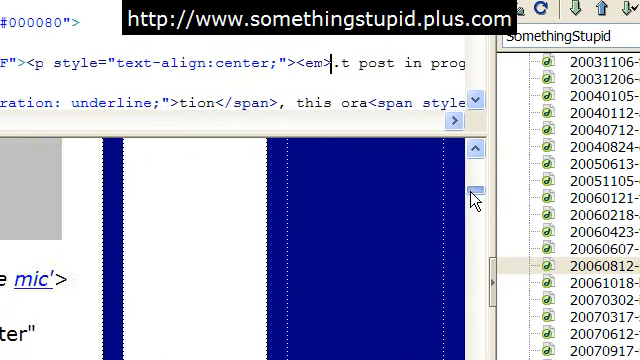